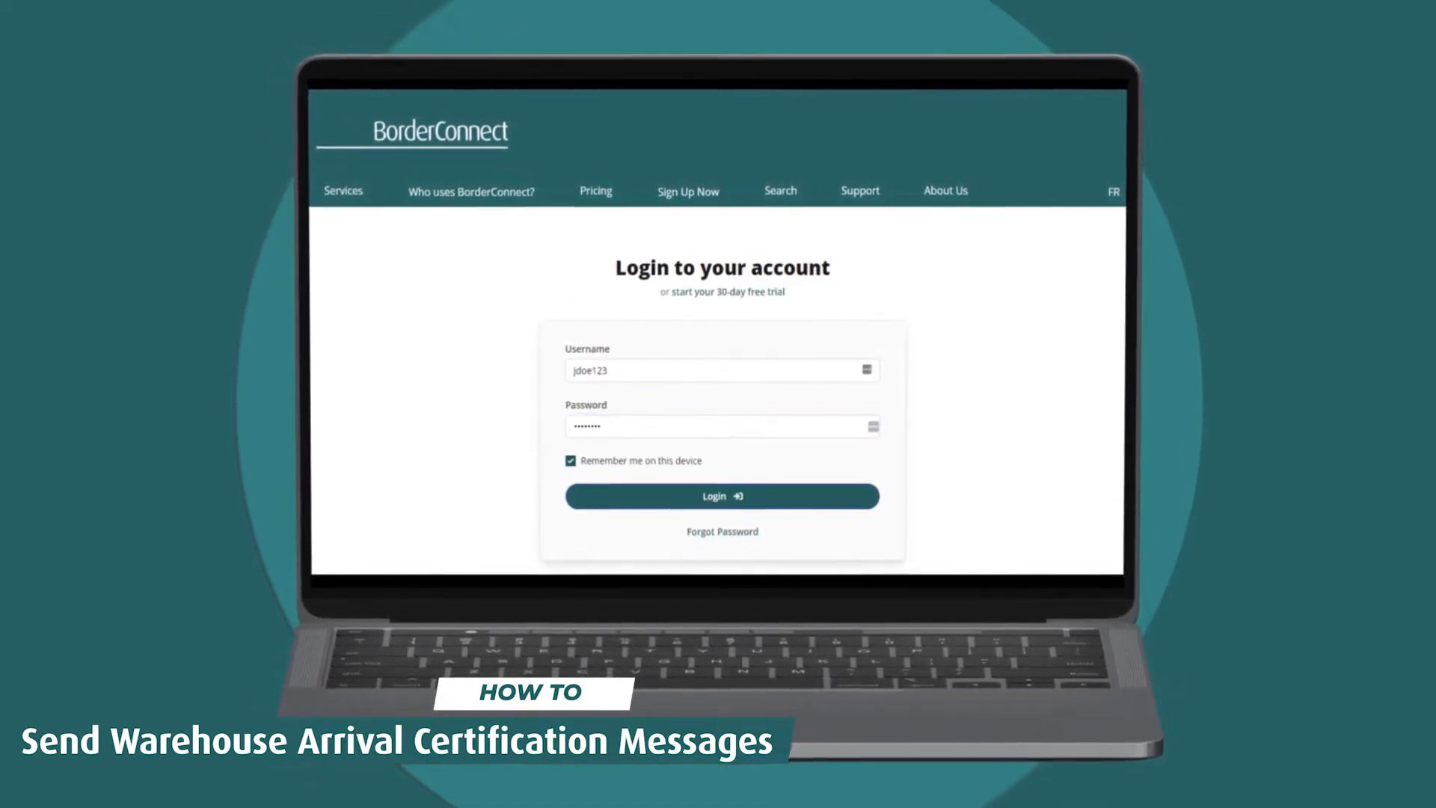
Step: Submit the filled-in login form to sign in to BorderConnect
{"action": "left_click", "coordinate": [722, 495]}
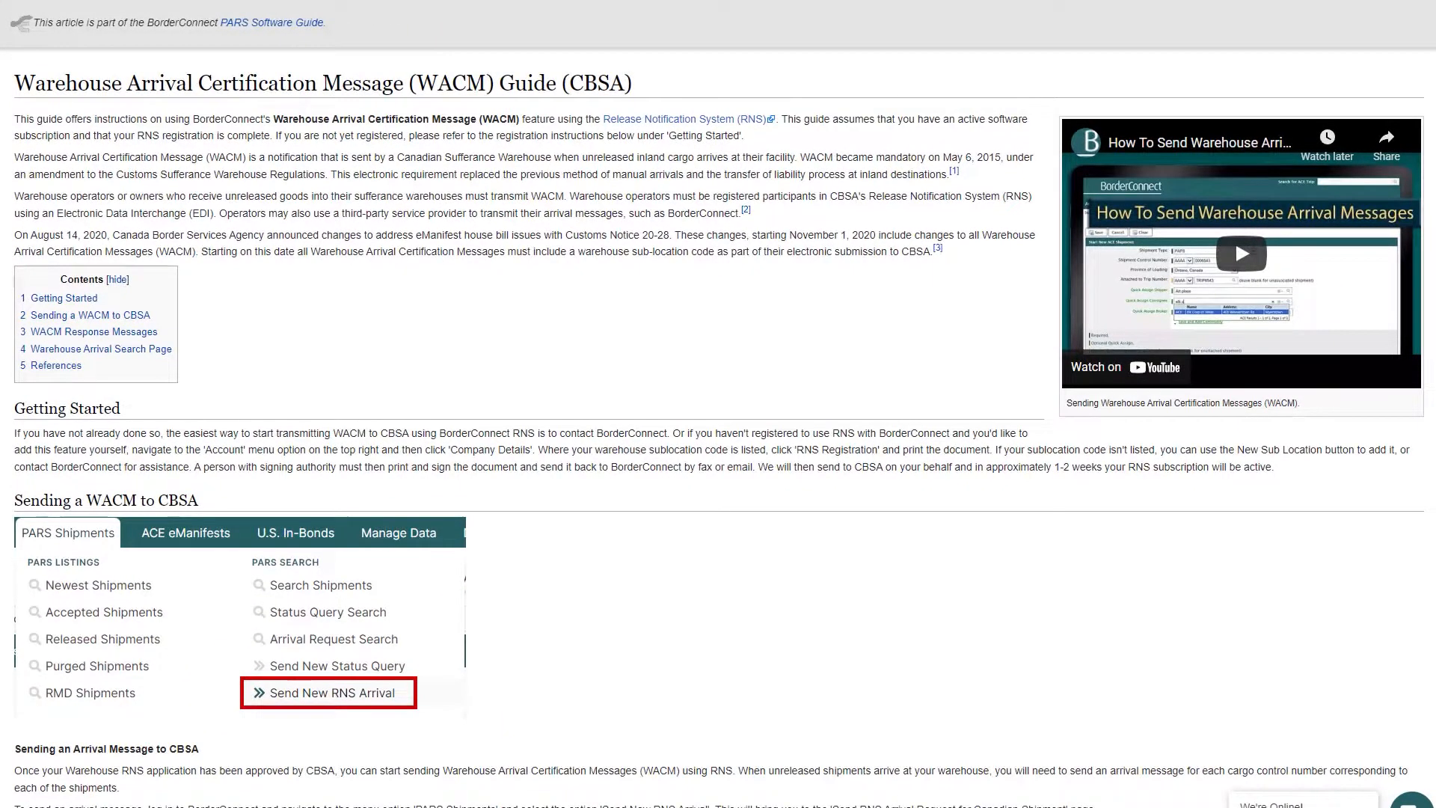
{"action": "scroll", "scroll_direction": "down", "scroll_amount": 3}
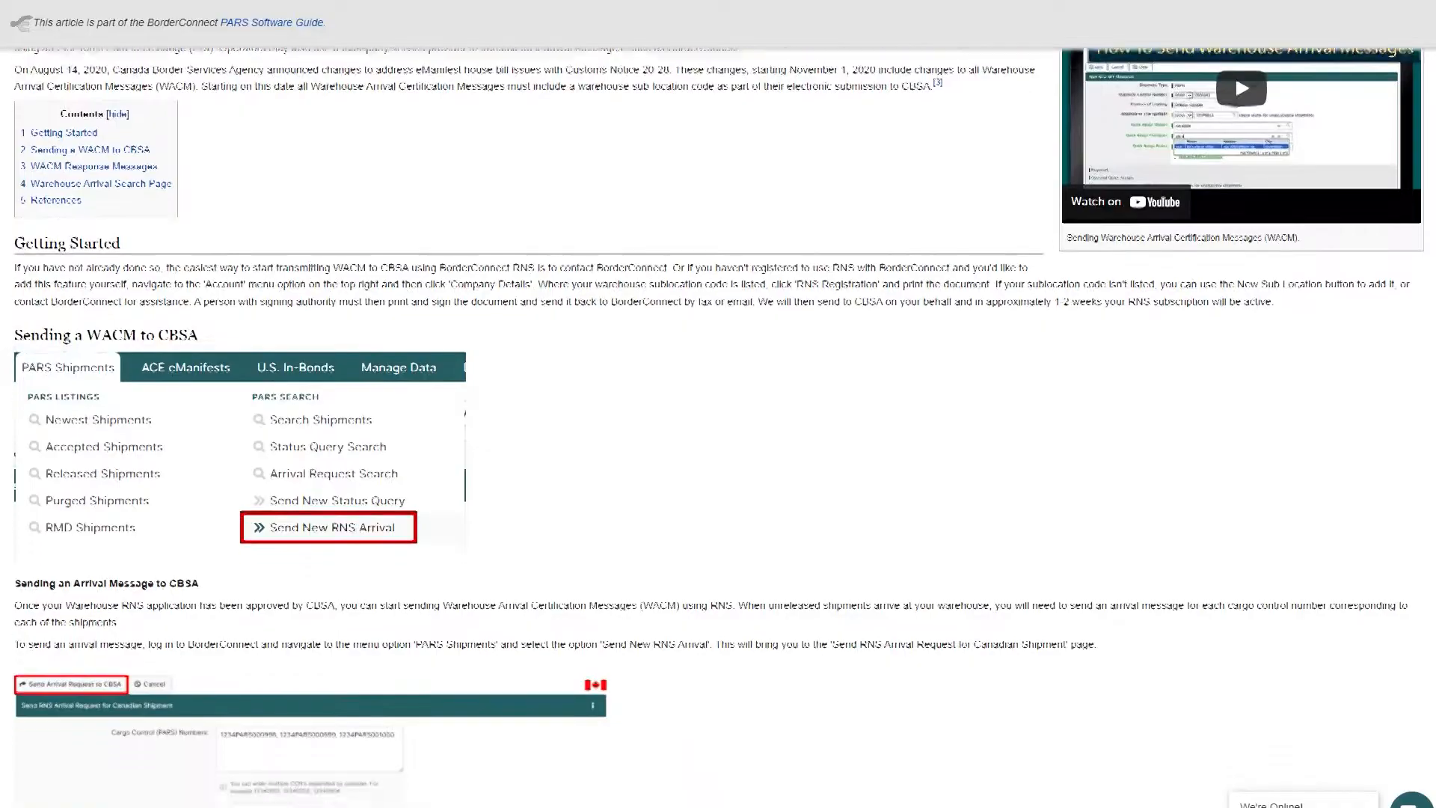
{"action": "scroll", "scroll_direction": "down", "scroll_amount": 3}
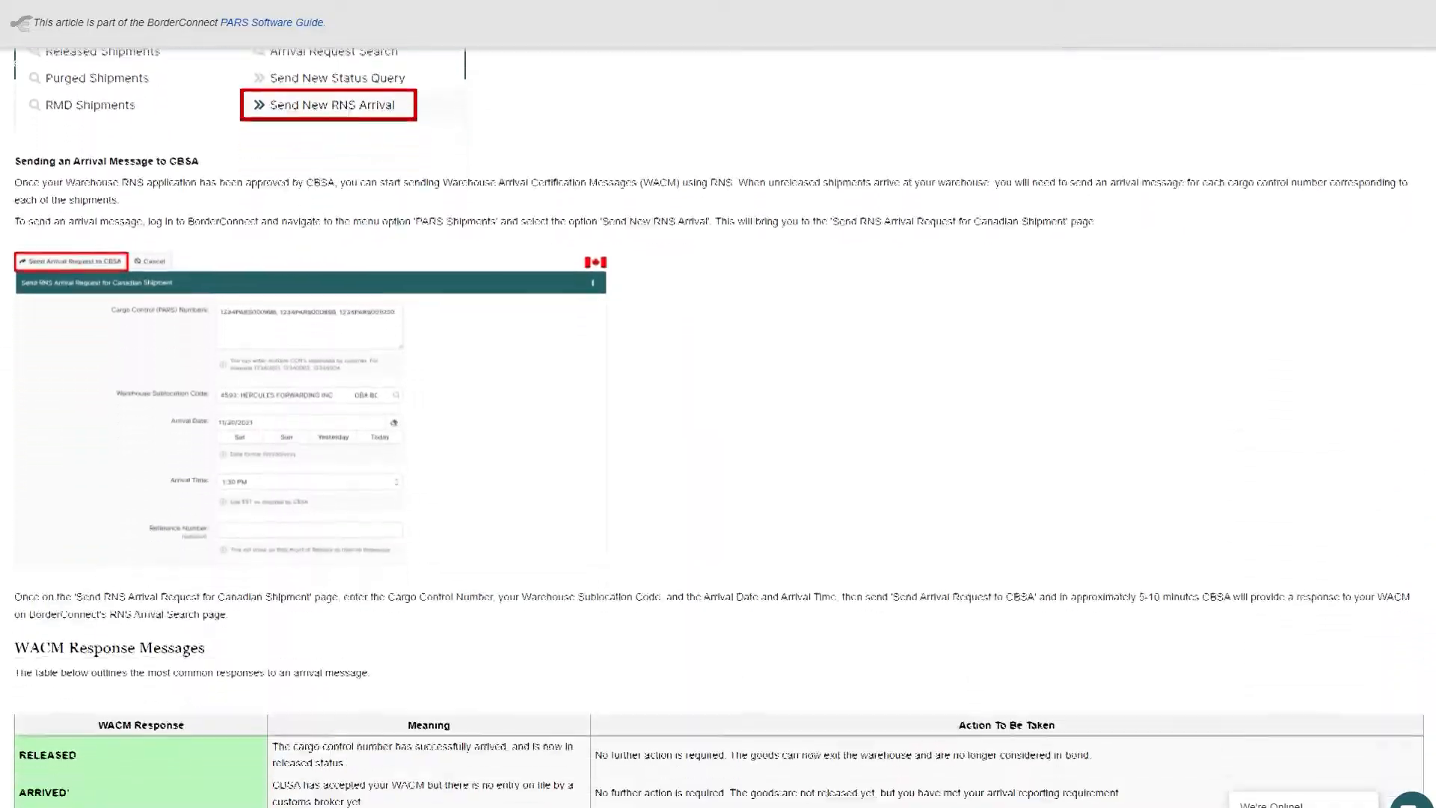
{"action": "scroll", "scroll_direction": "down", "scroll_amount": 3}
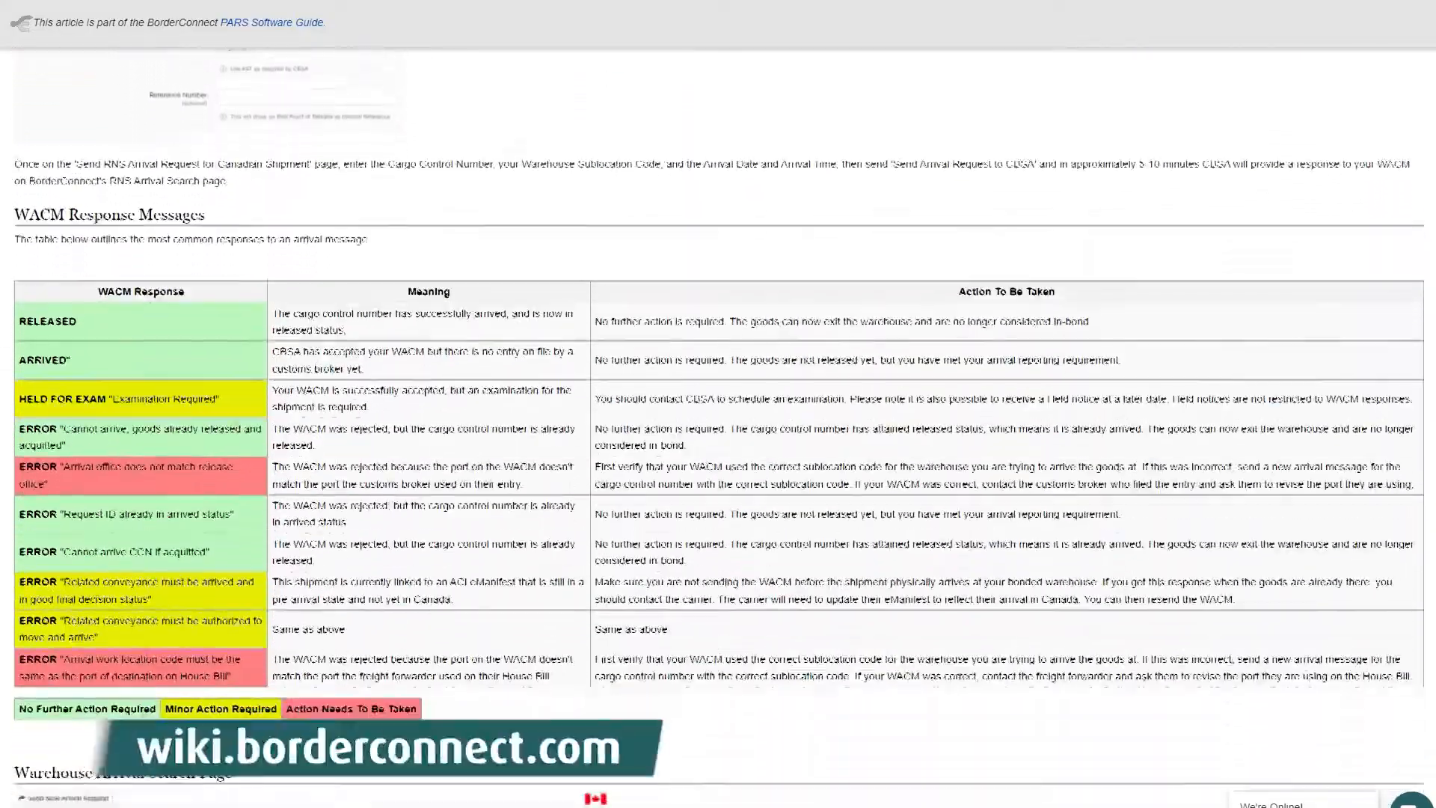
{"action": "scroll", "scroll_direction": "down", "scroll_amount": 3}
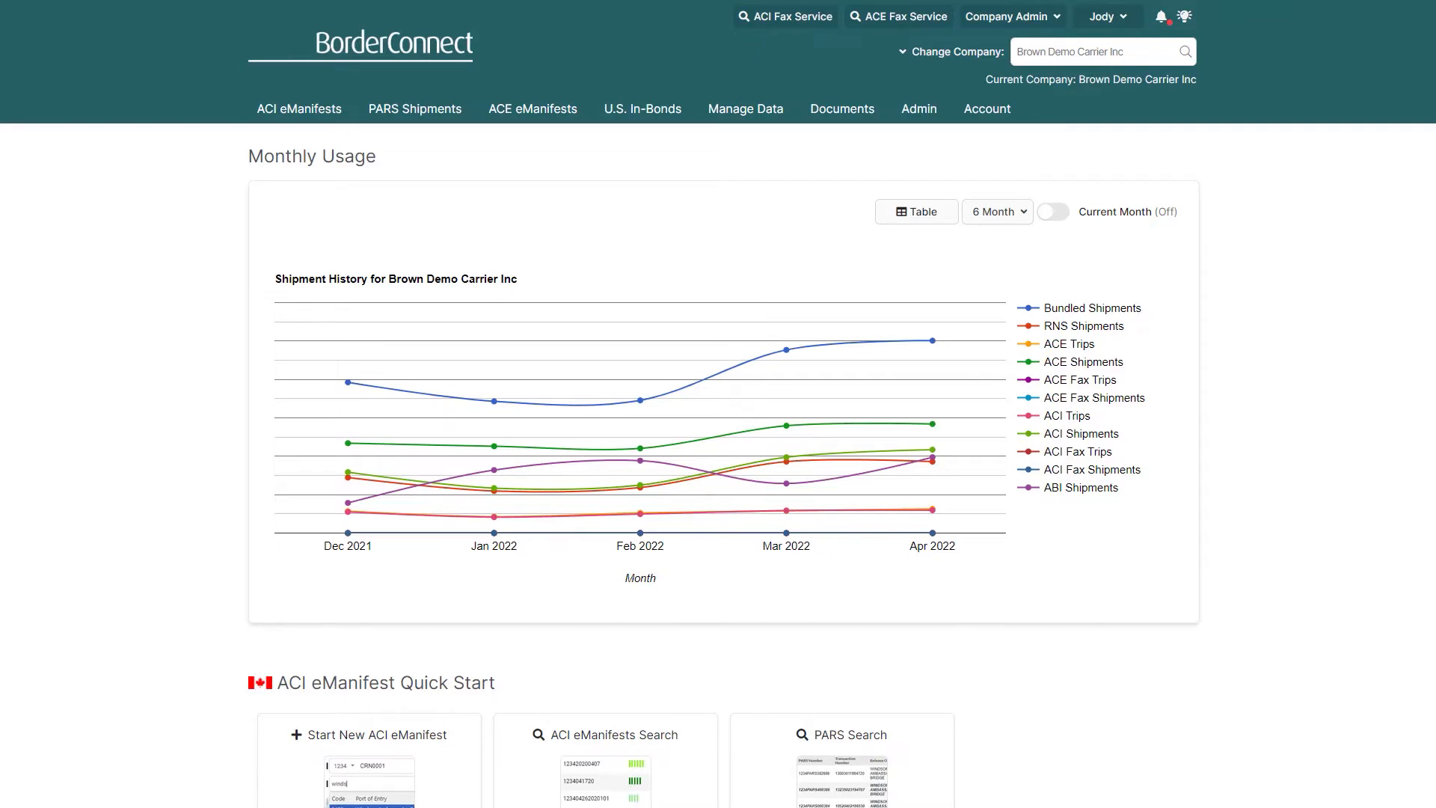
Step: Choose Send New RNS Arrival from the PARS Shipments menu
{"action": "left_click", "coordinate": [413, 108]}
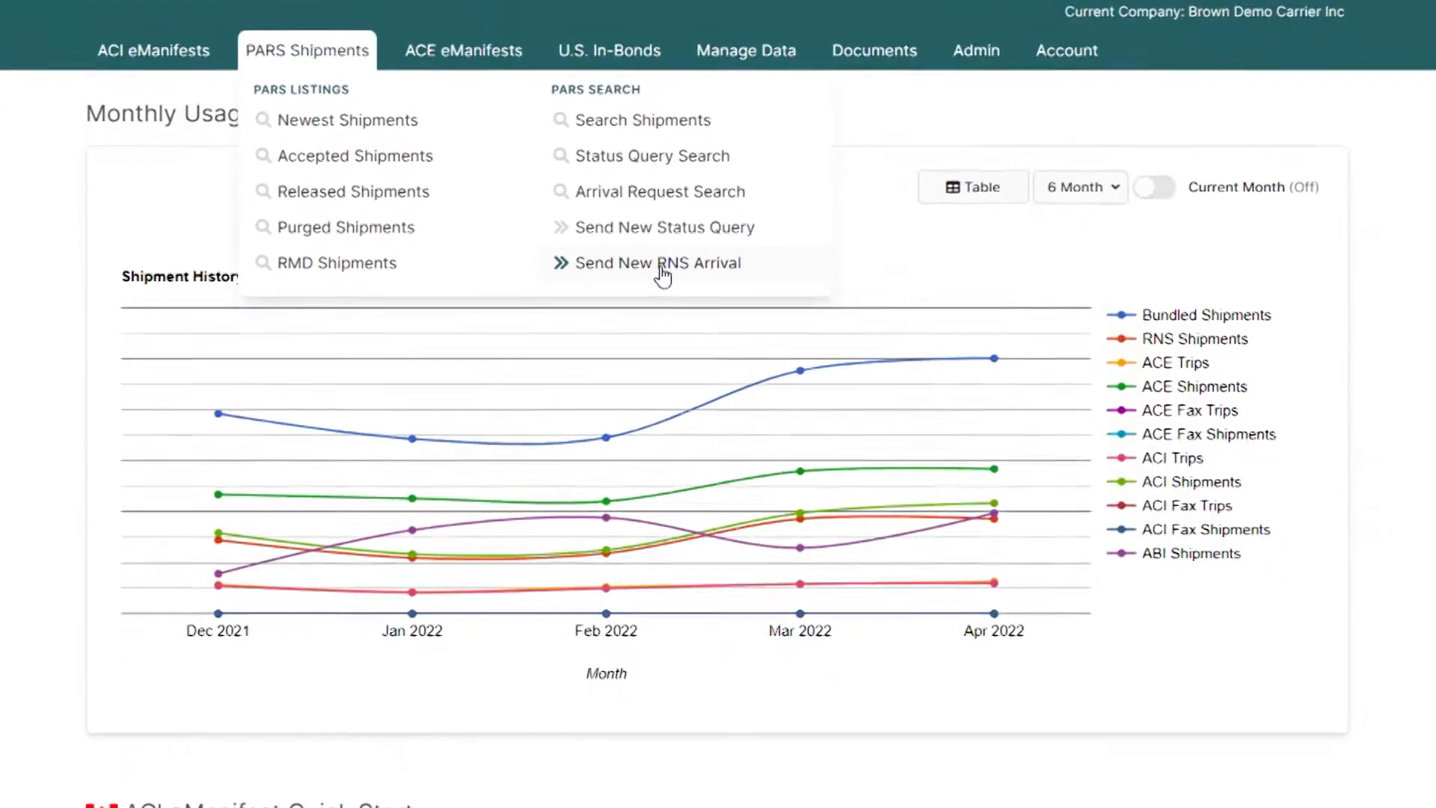
{"action": "left_click", "coordinate": [658, 263]}
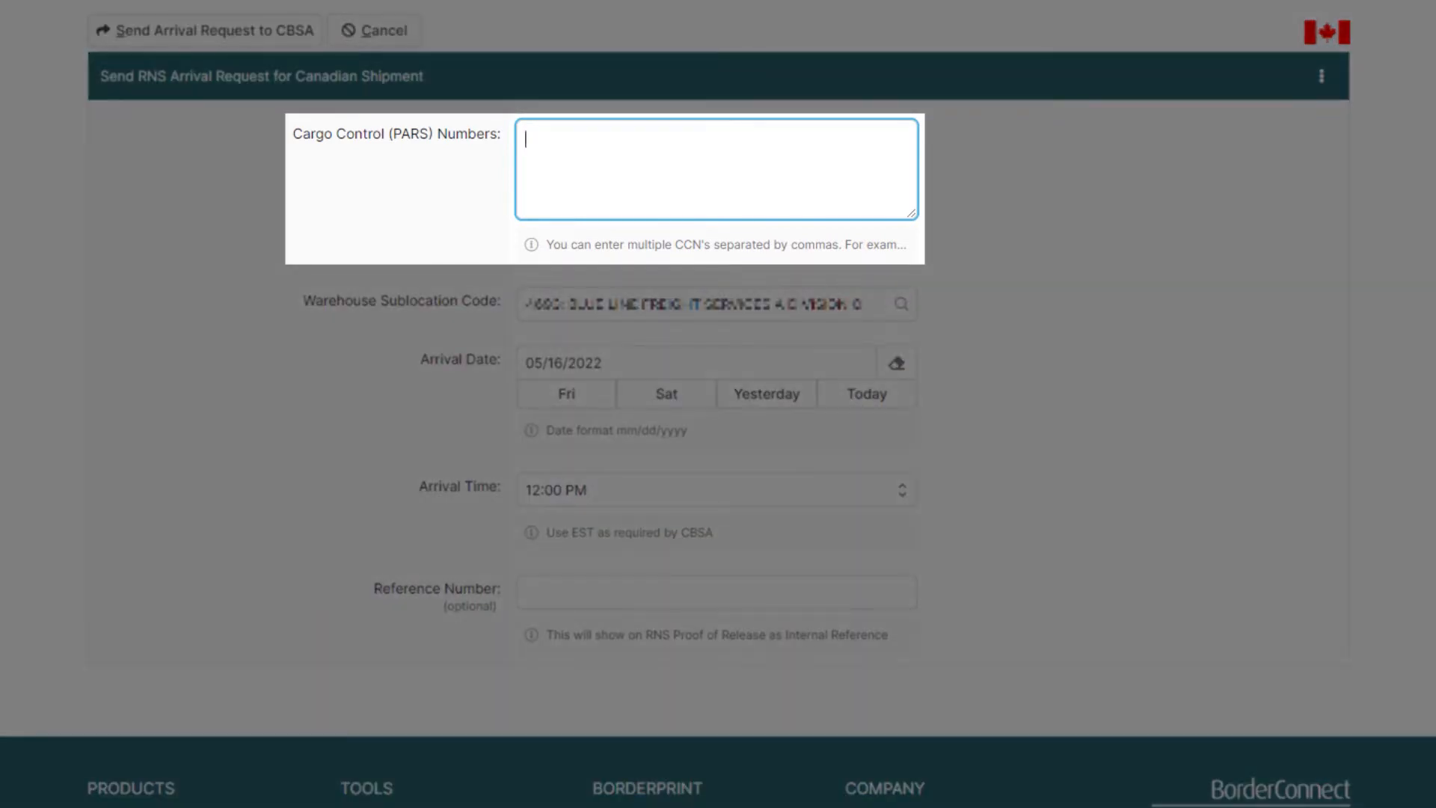
{"action": "type", "text": "12340483"}
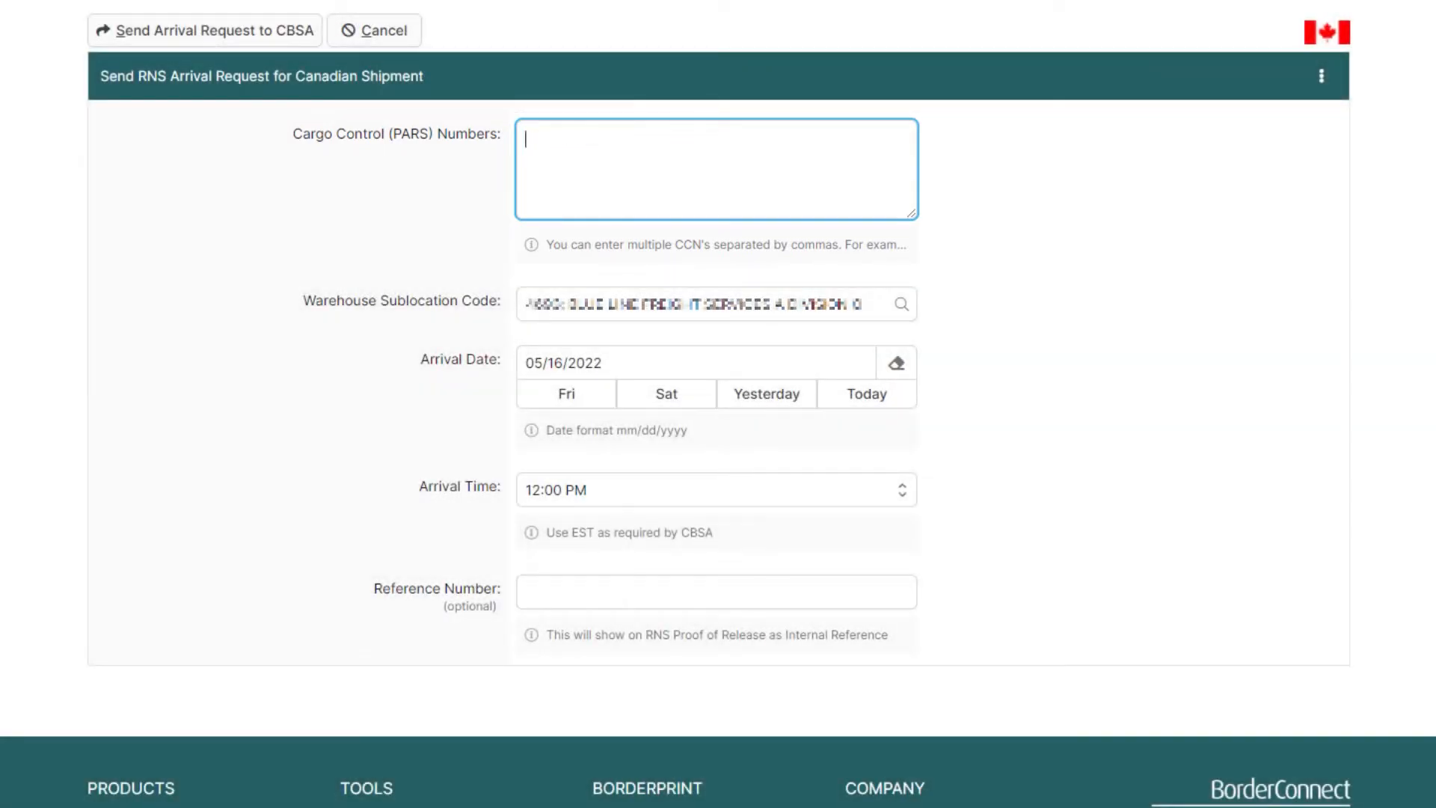
{"action": "type", "text": "1234048381, 12"}
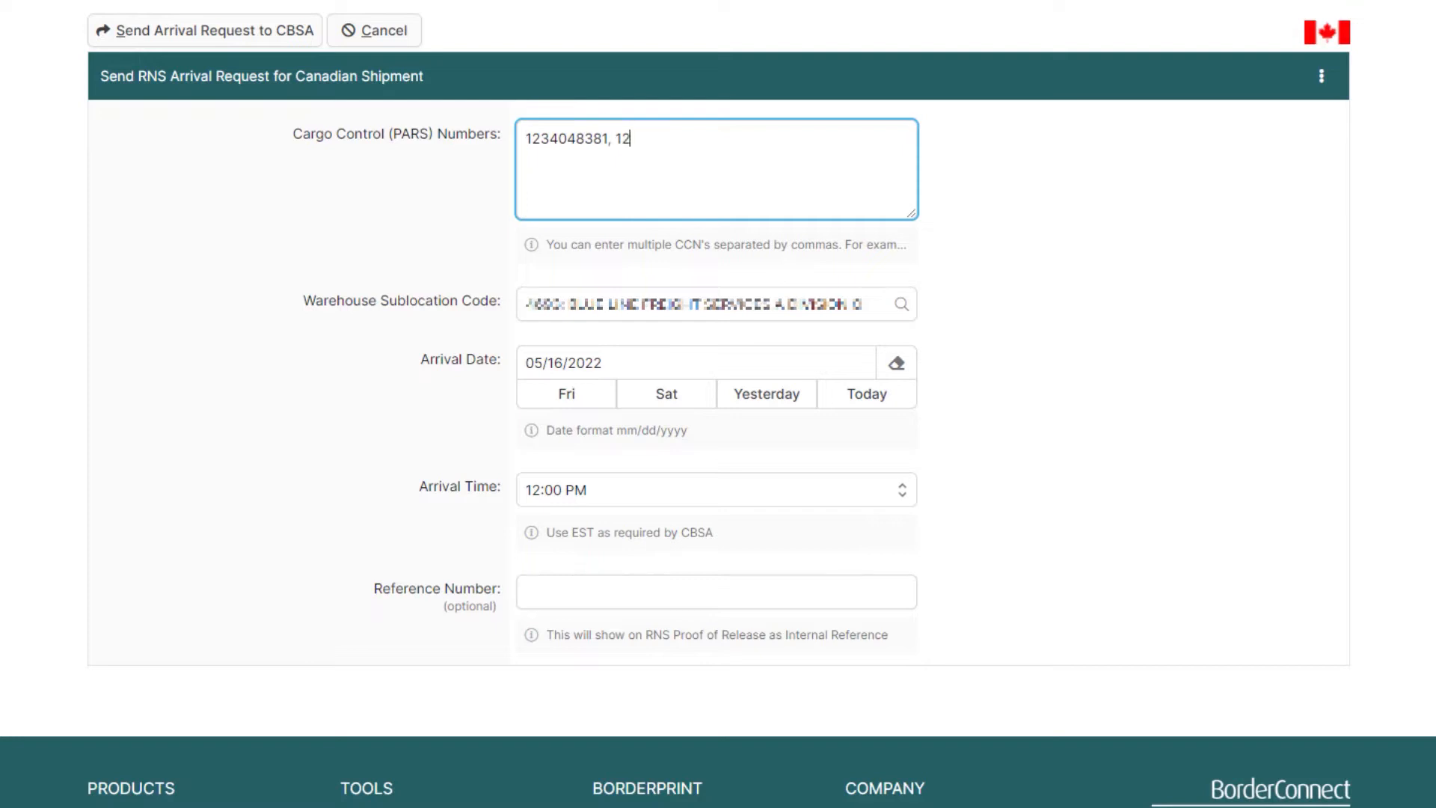
{"action": "type", "text": "34048445, 1234"}
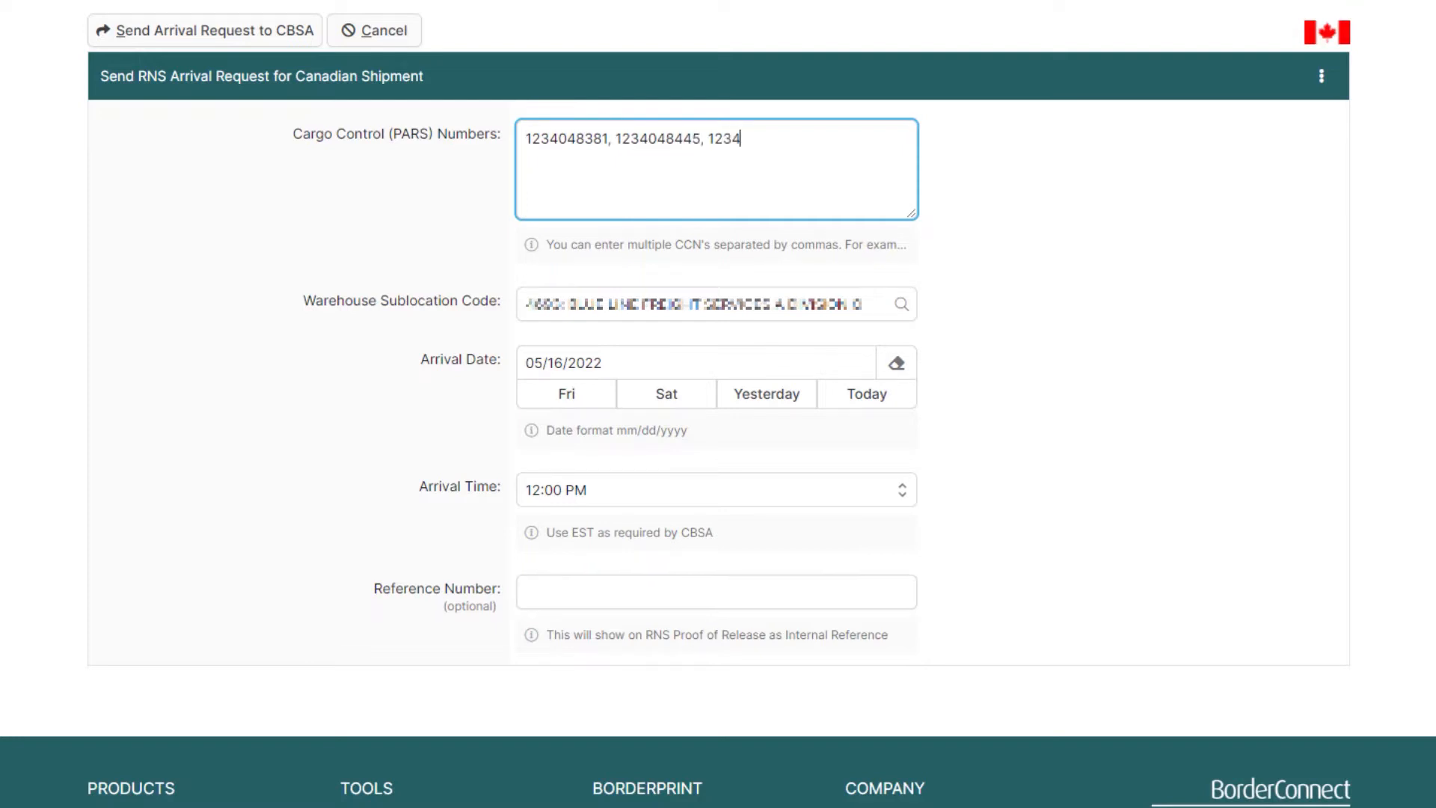
{"action": "type", "text": "048386"}
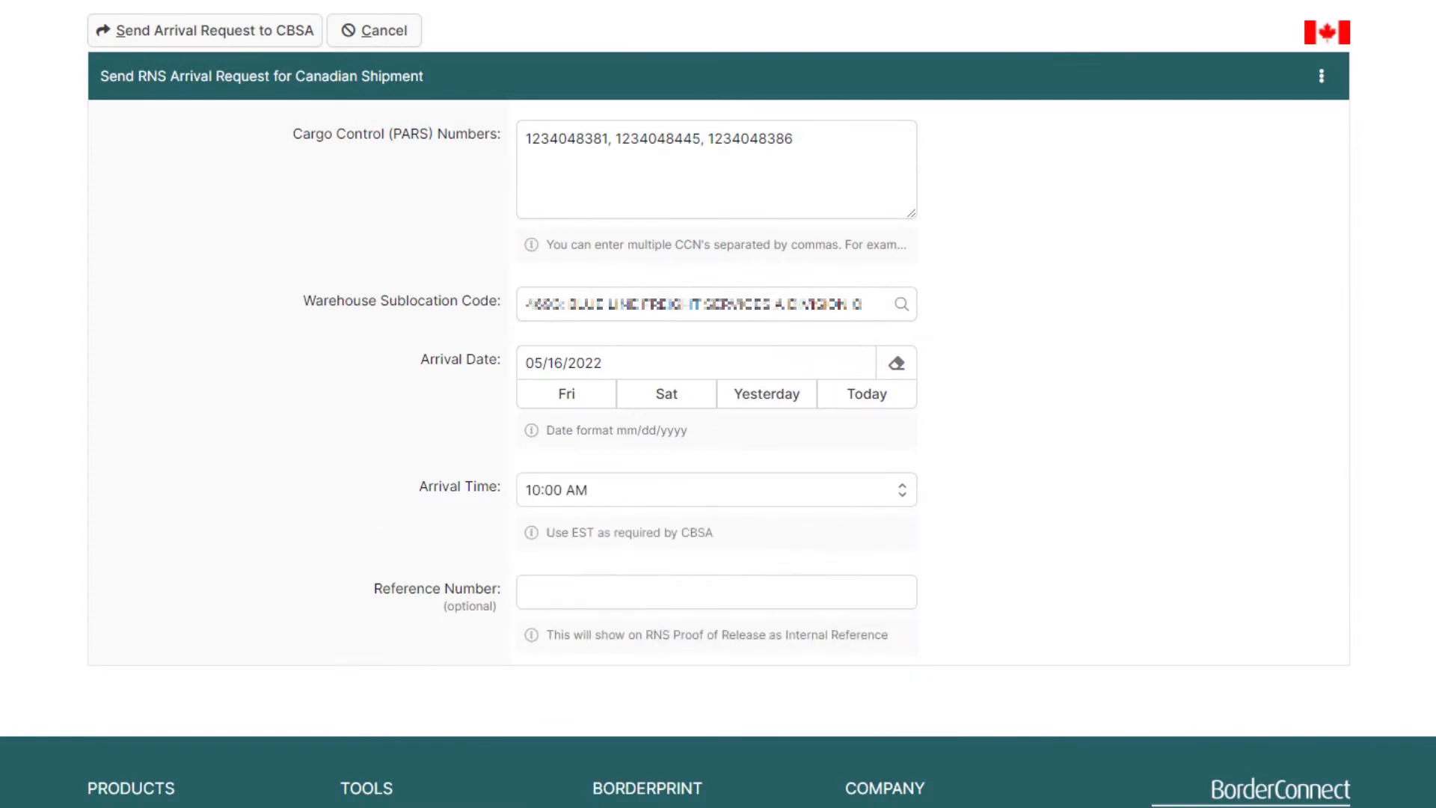
{"action": "mouse_move", "coordinate": [204, 30]}
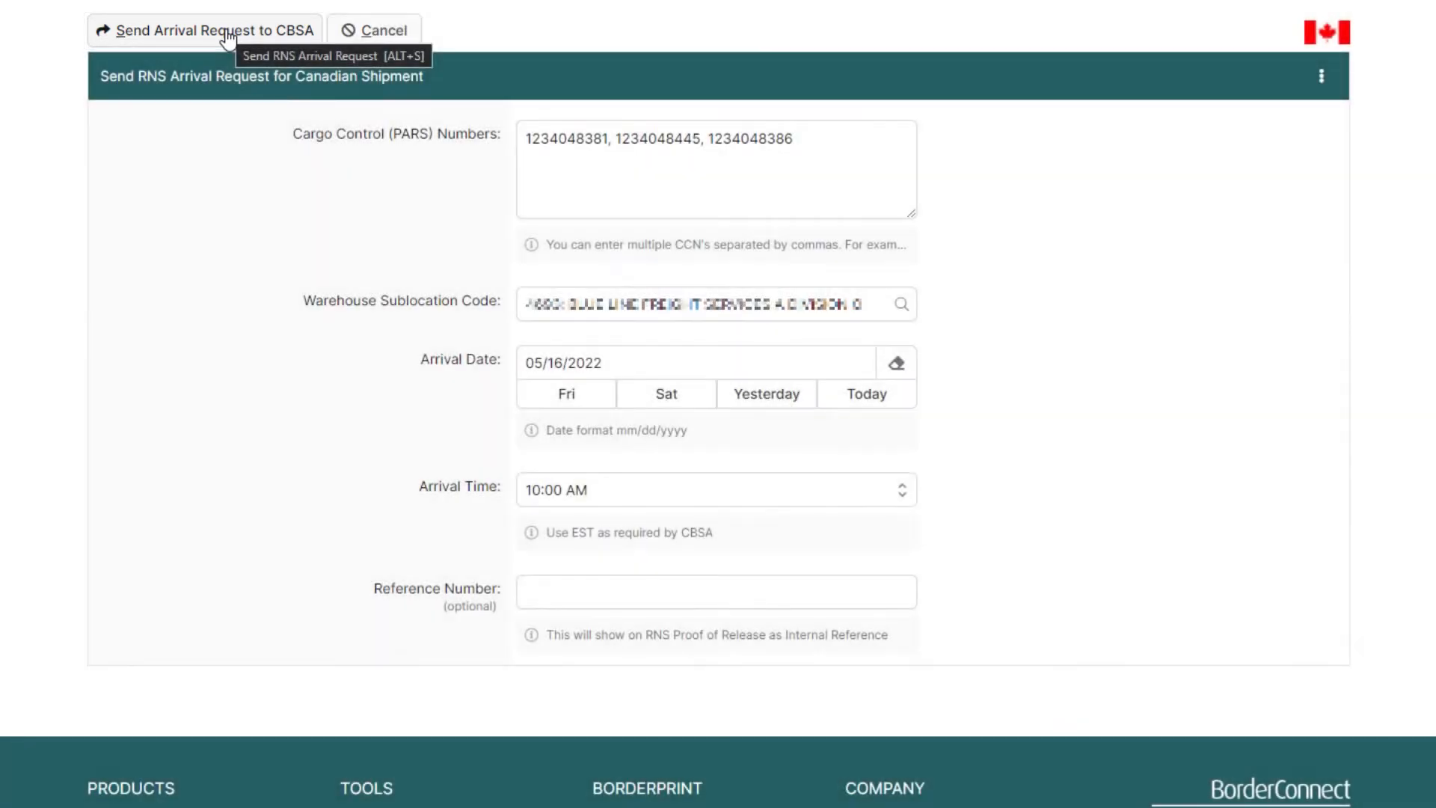
Step: Send the arrival request to CBSA and review the Arrived results in the arrival list
{"action": "left_click", "coordinate": [204, 30]}
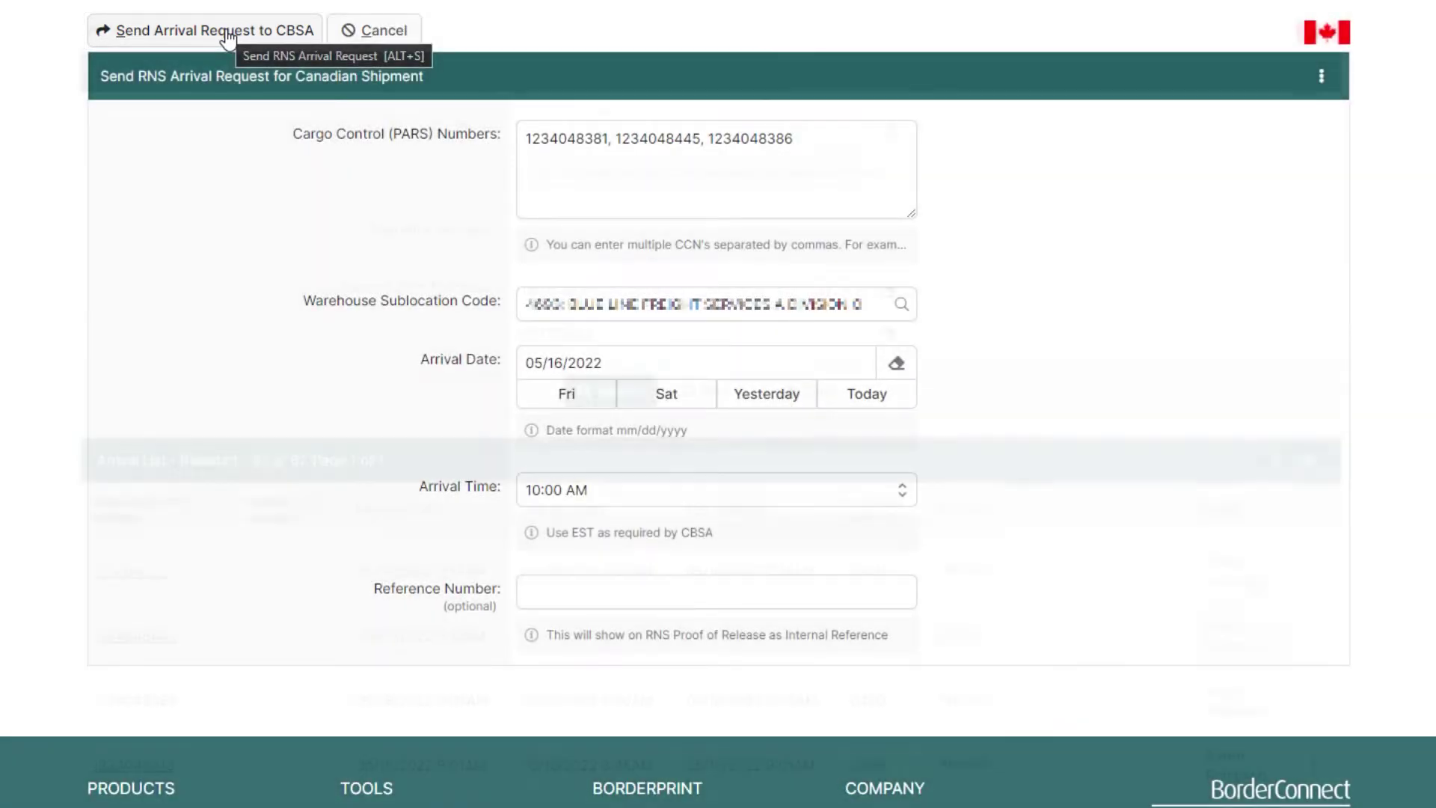
{"action": "left_click", "coordinate": [205, 29]}
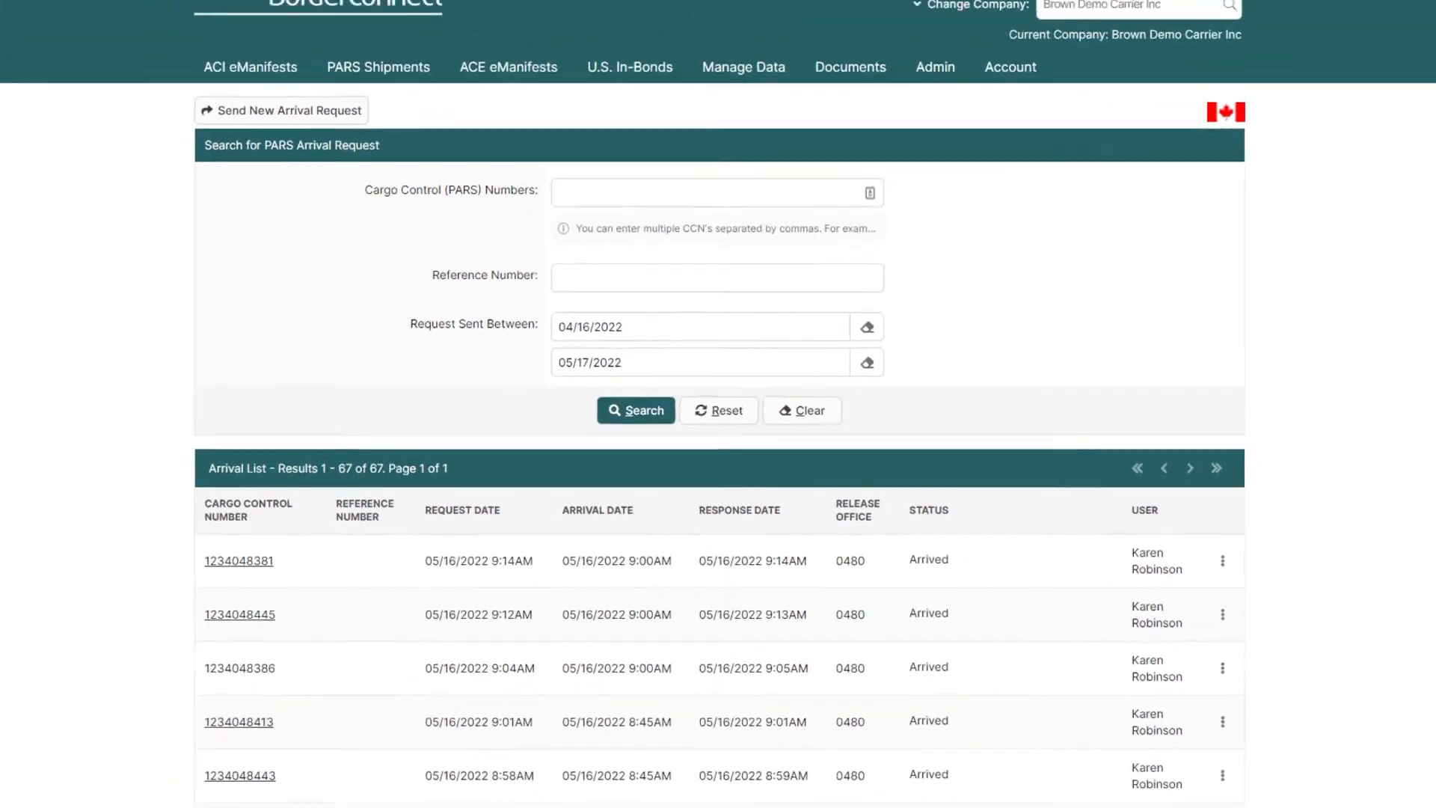
{"action": "scroll", "scroll_direction": "down", "scroll_amount": 3}
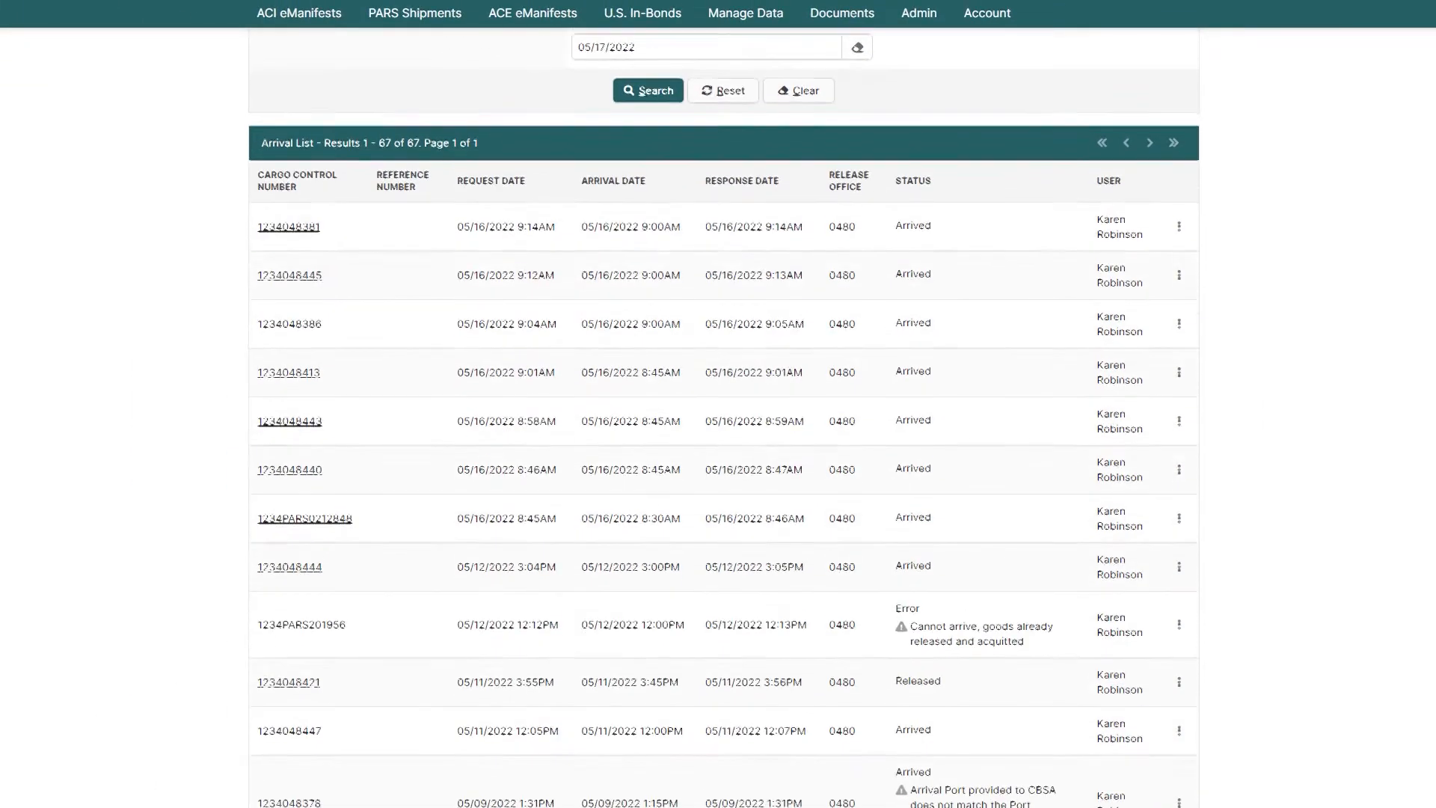
{"action": "scroll", "scroll_direction": "down", "scroll_amount": 3}
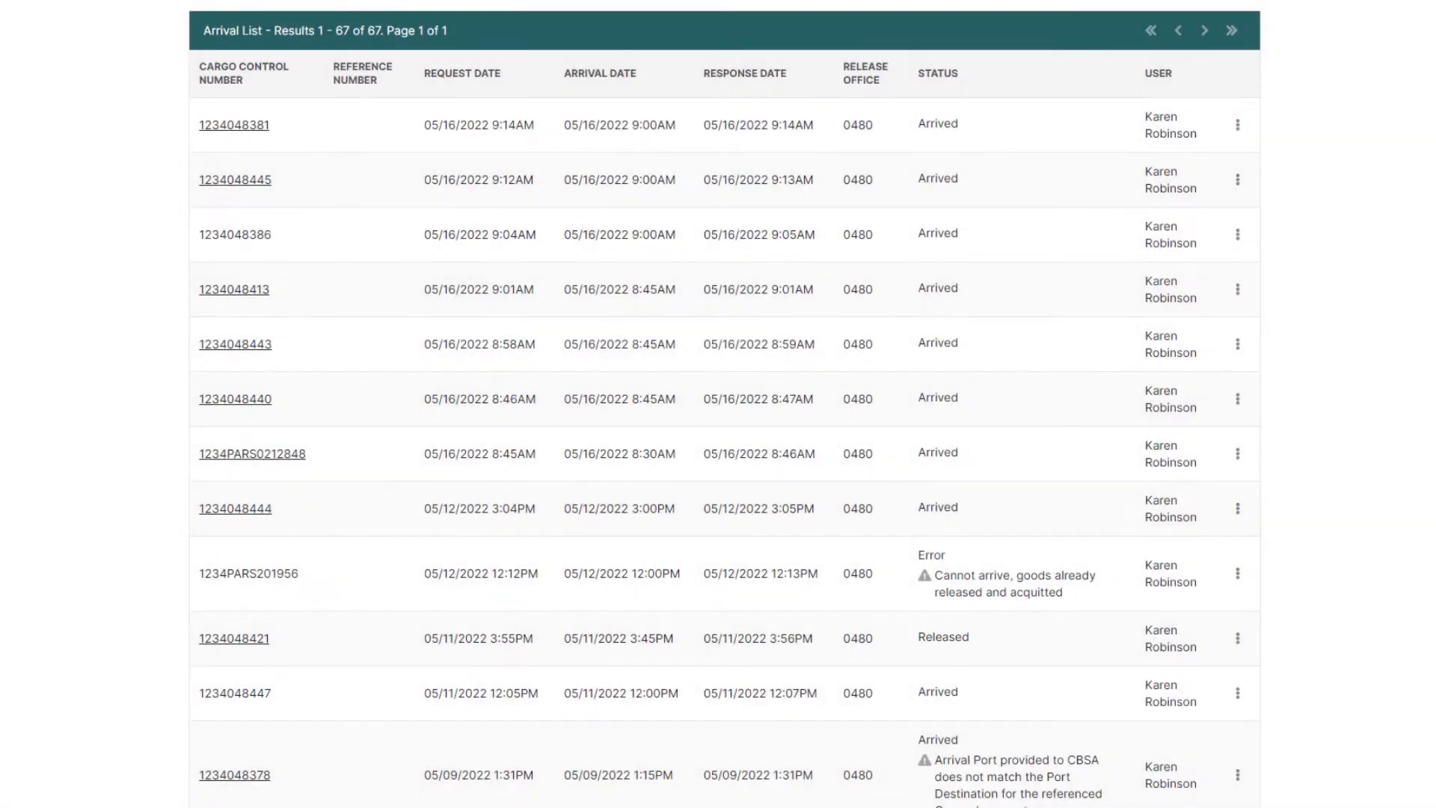
{"action": "scroll", "scroll_direction": "down", "scroll_amount": 3}
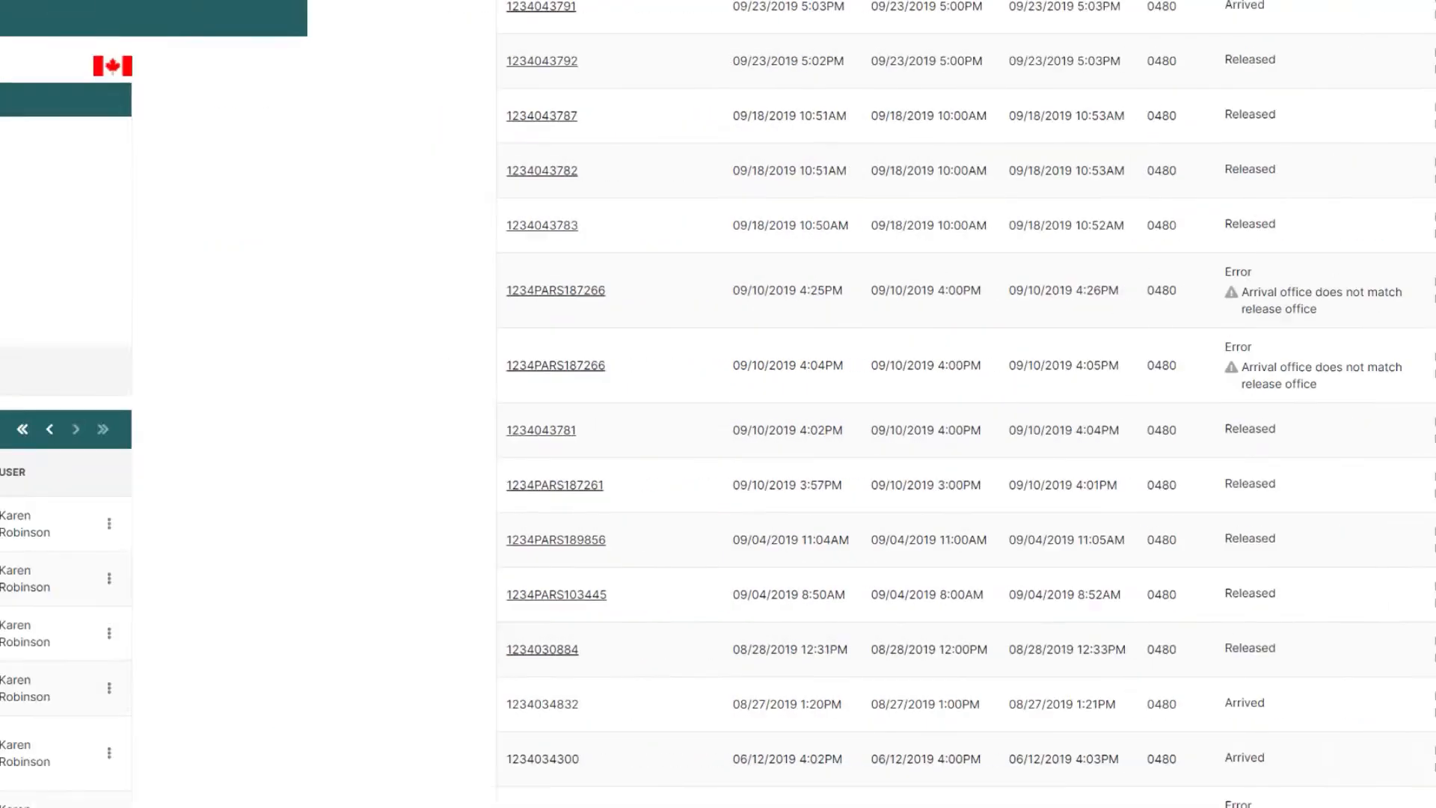
Step: Open the details for cargo control number 1234PARS194450 from the results list
{"action": "scroll", "scroll_direction": "up", "scroll_amount": 3}
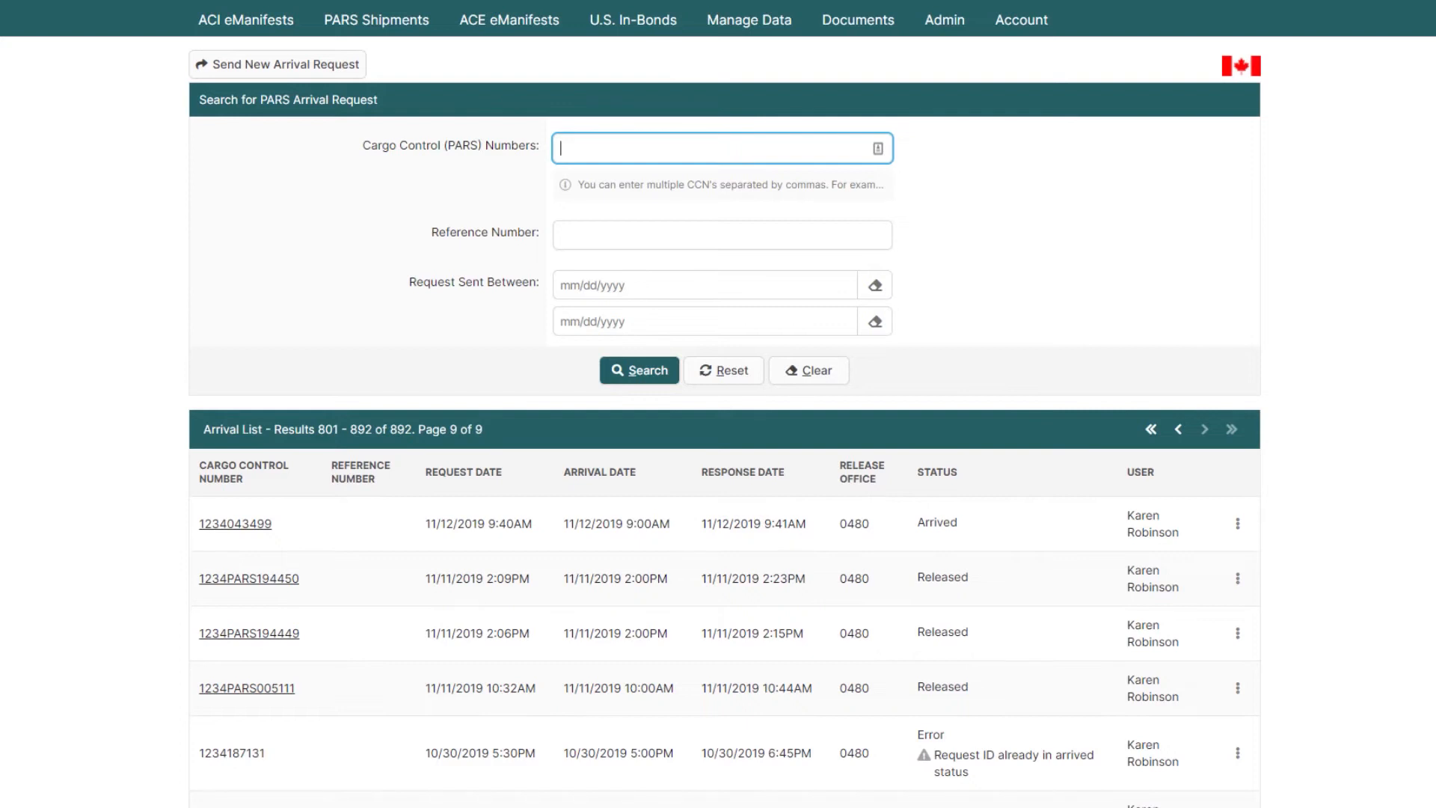
{"action": "scroll", "scroll_direction": "down", "scroll_amount": 3}
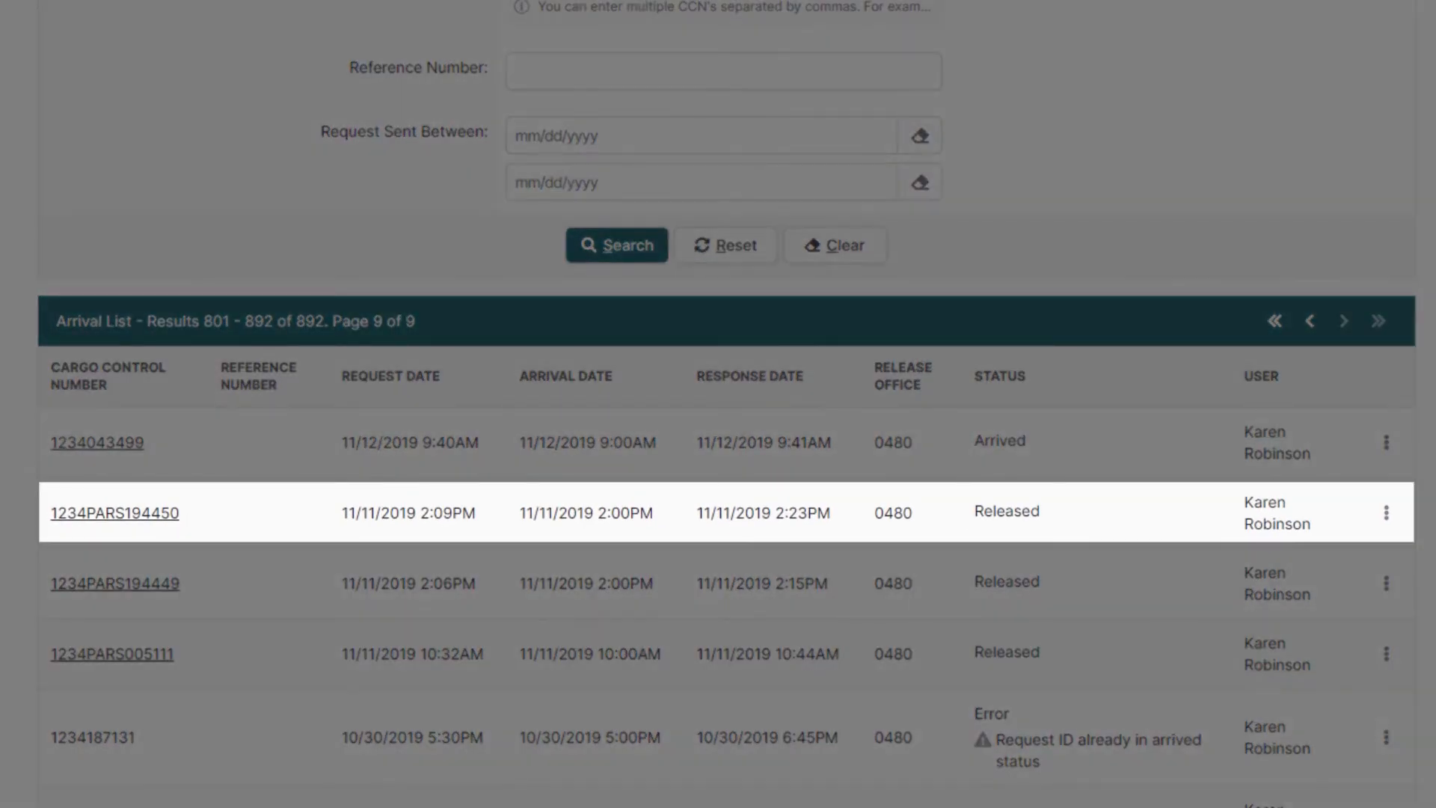
{"action": "mouse_move", "coordinate": [291, 530]}
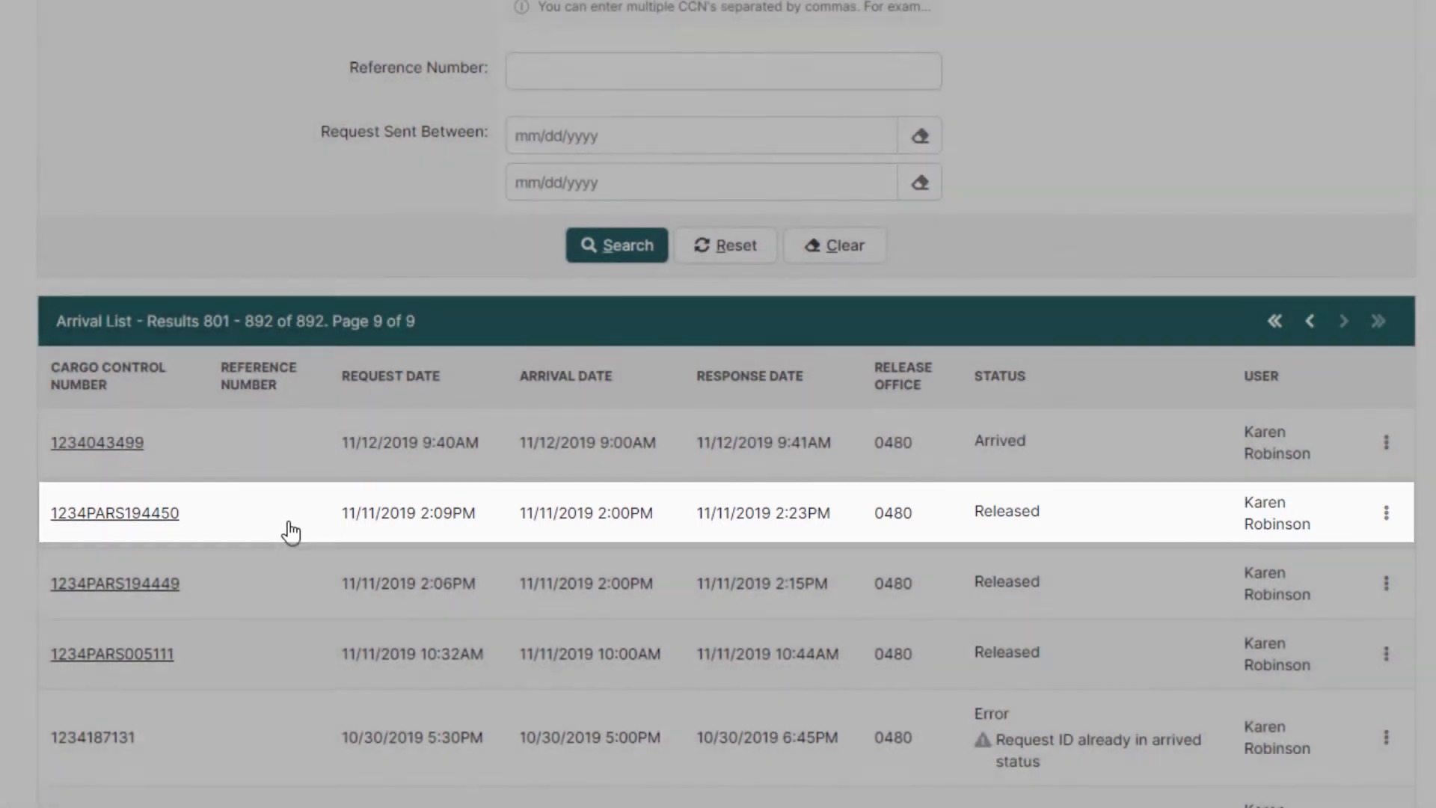
{"action": "left_click", "coordinate": [115, 511]}
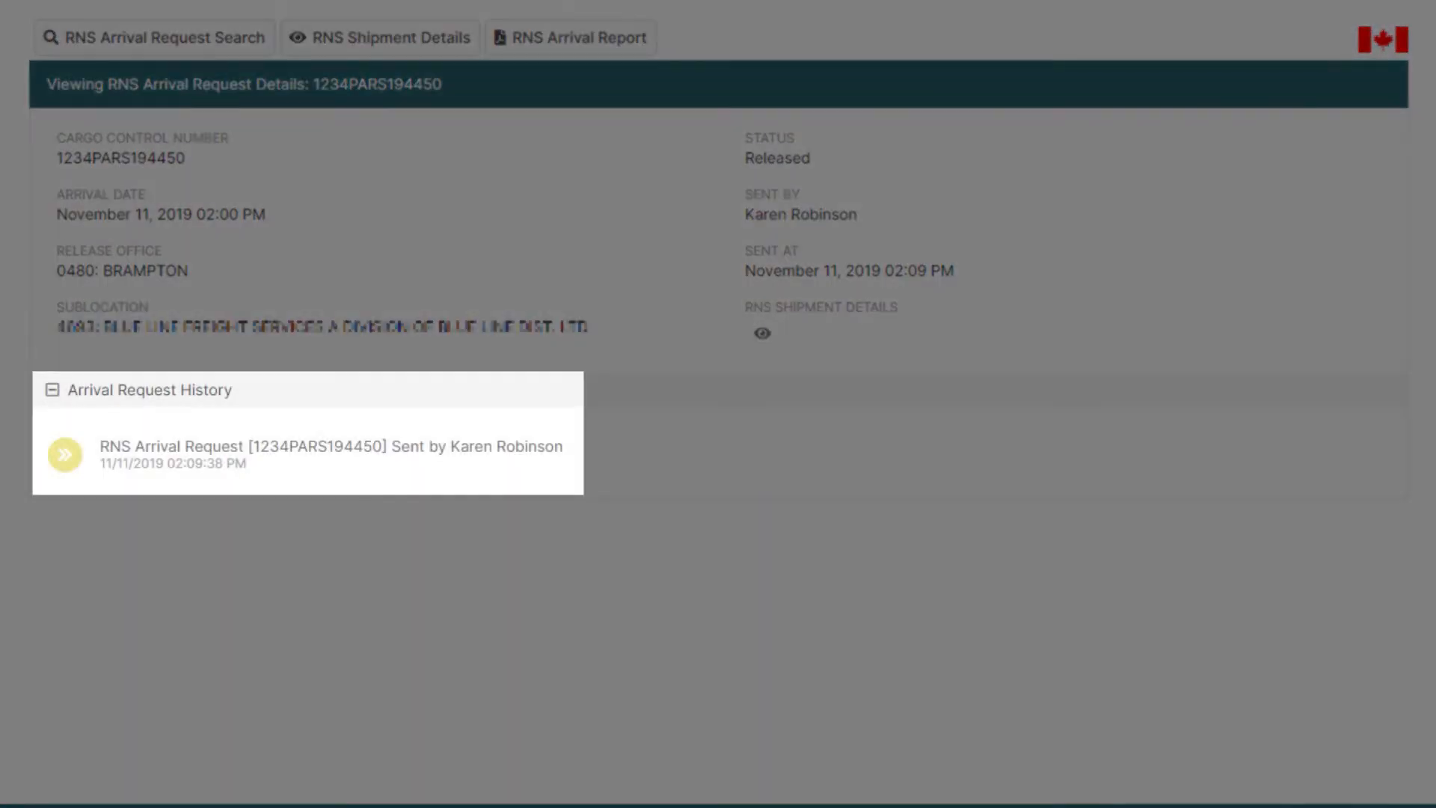
Step: Open the RNS Arrival Report PDF for 1234PARS194450, showing Released status
{"action": "left_click", "coordinate": [569, 38]}
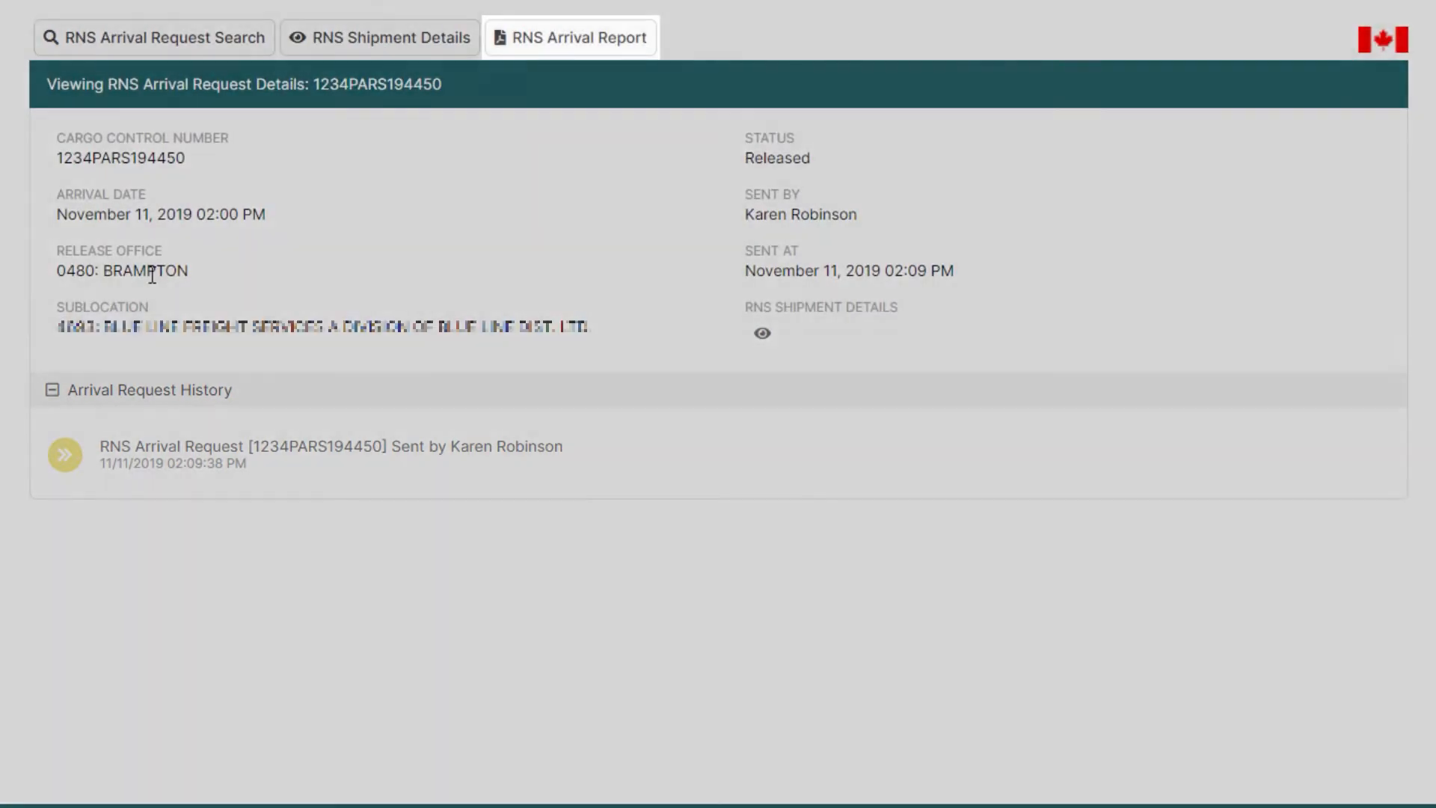
{"action": "mouse_move", "coordinate": [570, 37]}
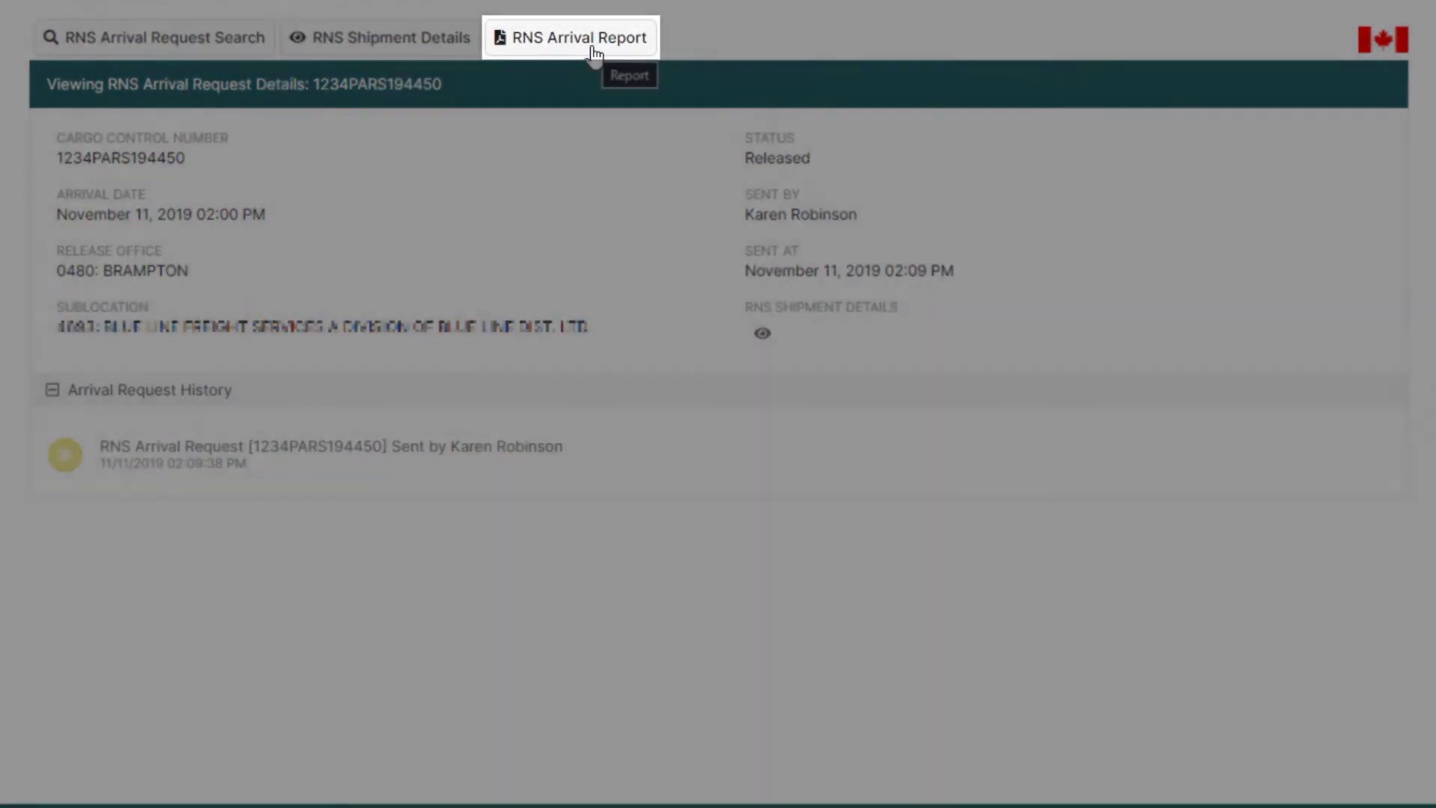
{"action": "left_click", "coordinate": [570, 37]}
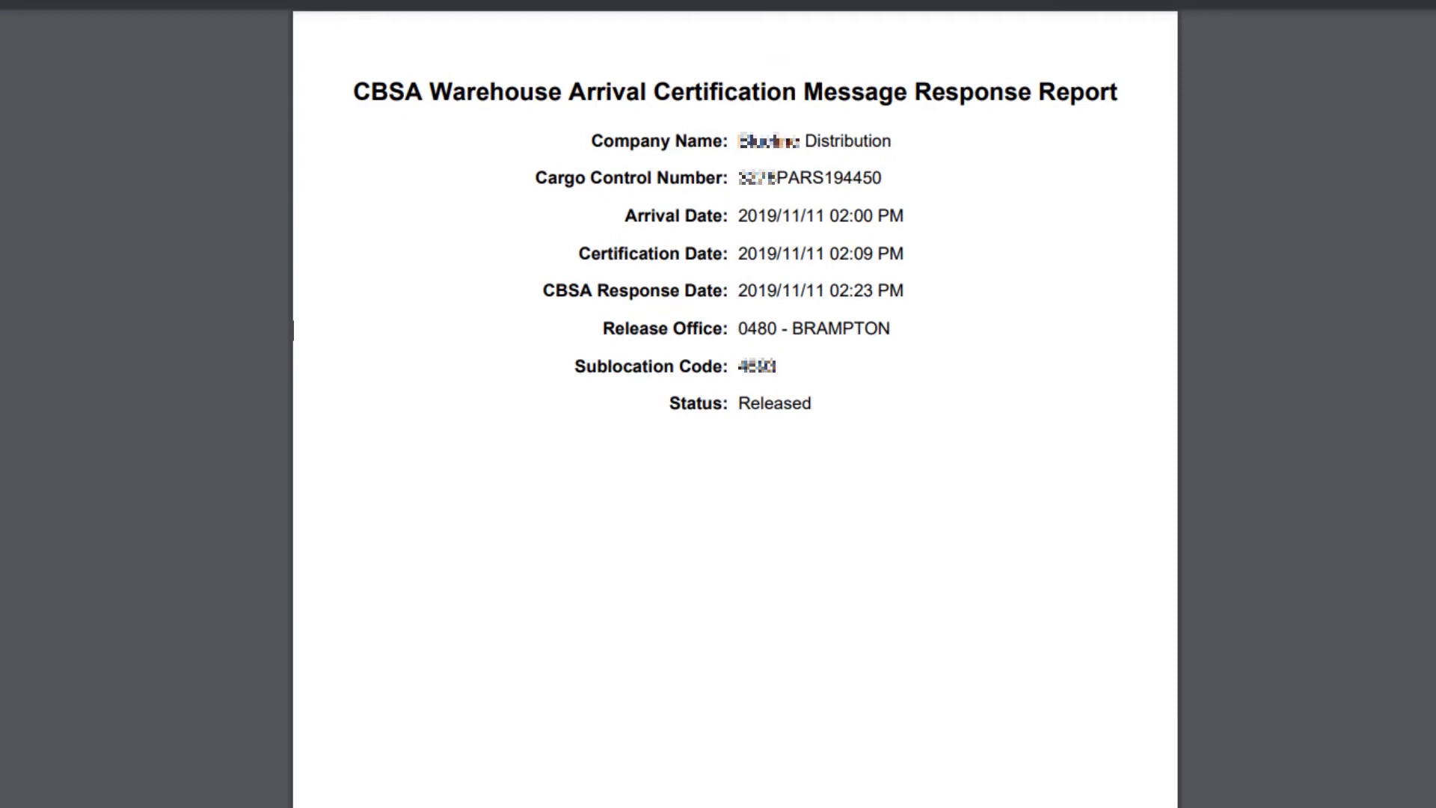